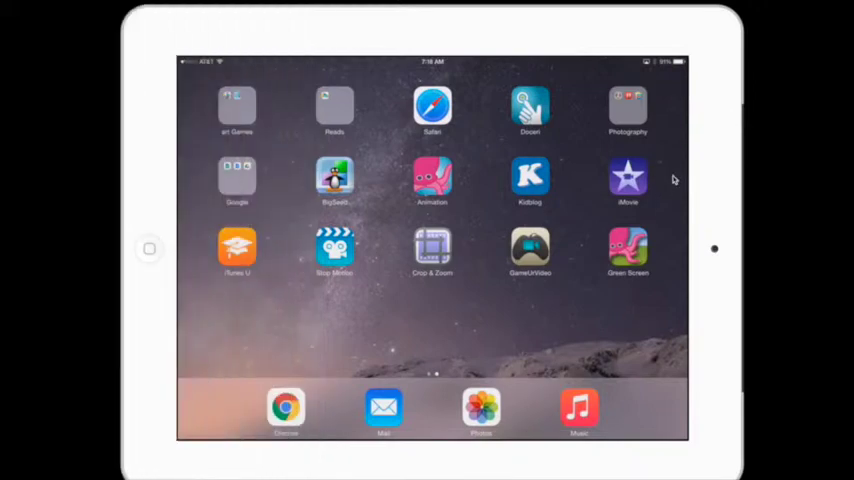
Step: Launch iMovie from the home screen to view the four existing projects
{"action": "left_click", "coordinate": [628, 178]}
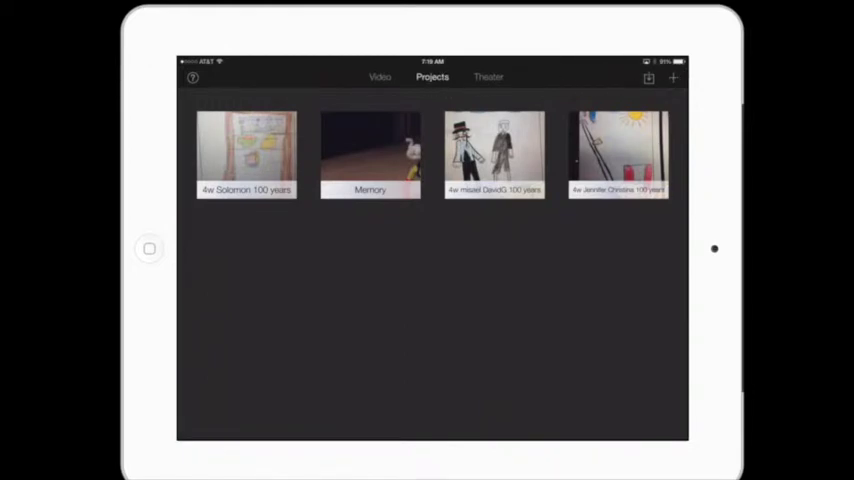
Step: Start a new Movie project and choose the Modern theme
{"action": "left_click", "coordinate": [673, 78]}
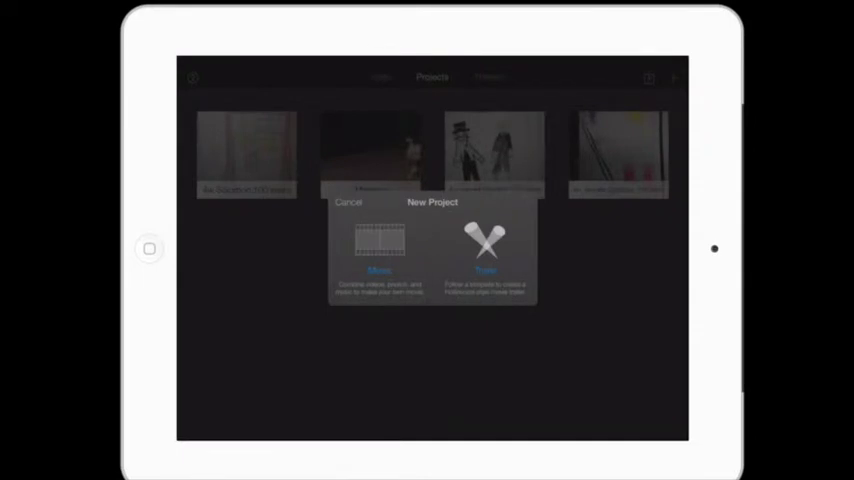
{"action": "left_click", "coordinate": [379, 245]}
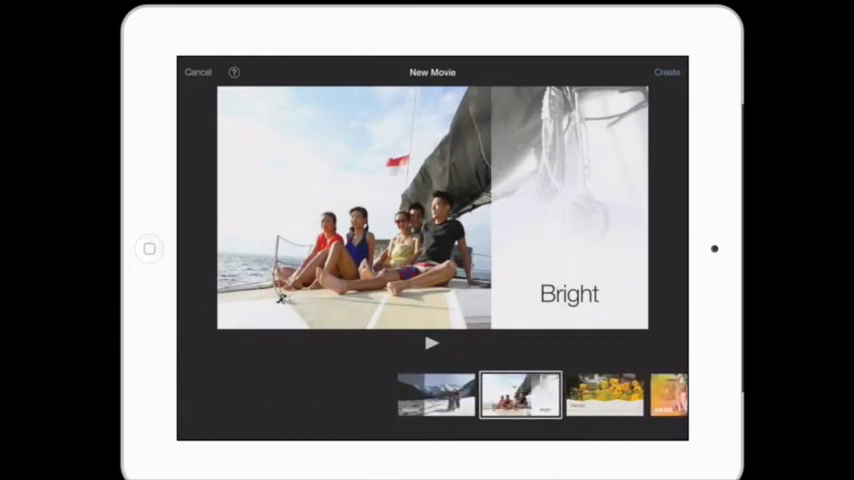
{"action": "left_click", "coordinate": [435, 394]}
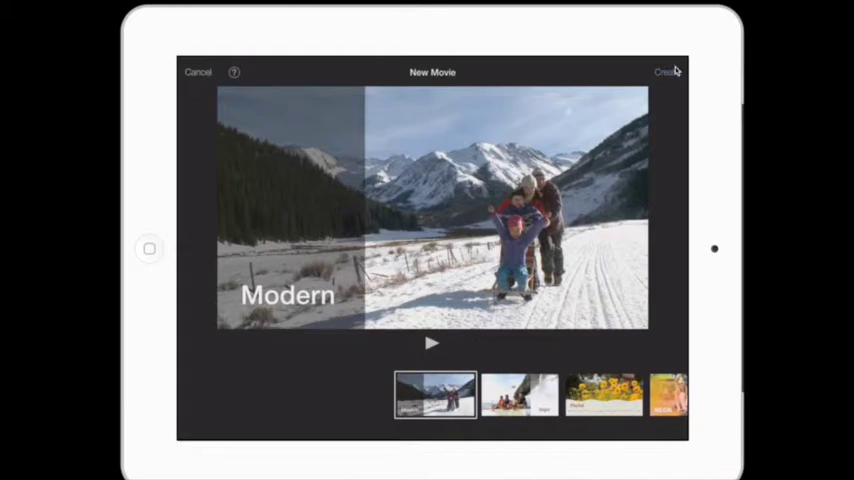
Step: Create the new Modern-theme movie, opening My Movie in the editor
{"action": "left_click", "coordinate": [665, 71]}
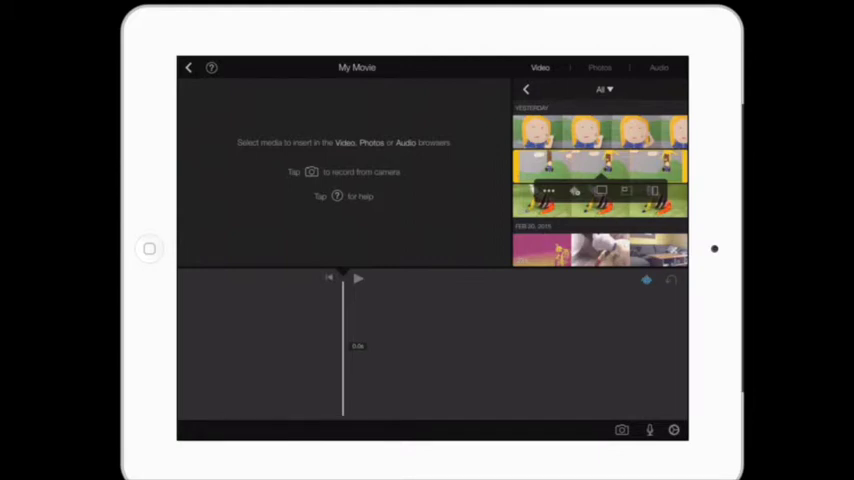
{"action": "mouse_move", "coordinate": [628, 192]}
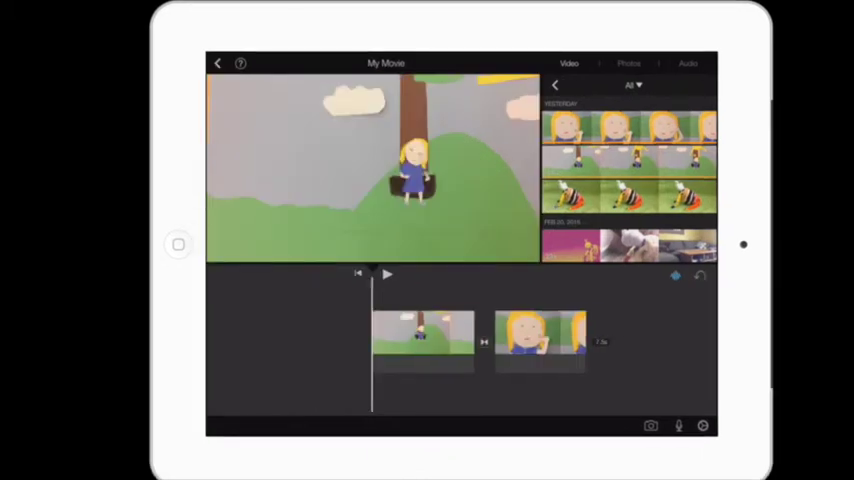
{"action": "mouse_move", "coordinate": [385, 457]}
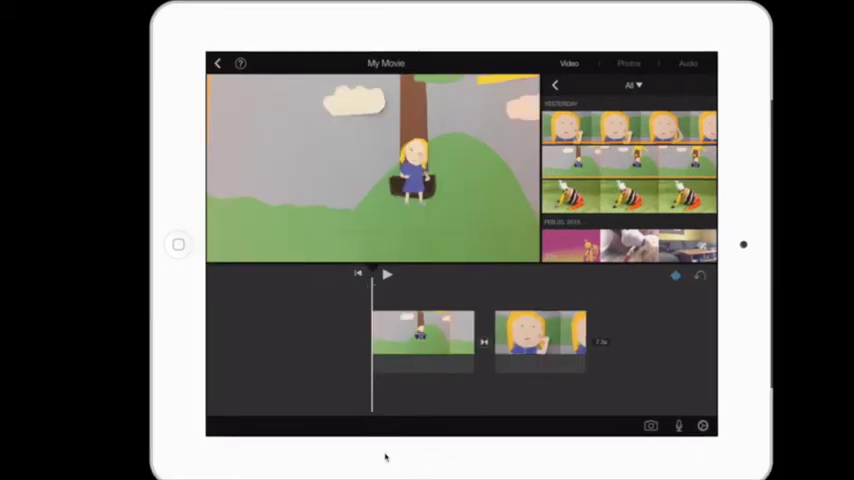
{"action": "left_click", "coordinate": [386, 274]}
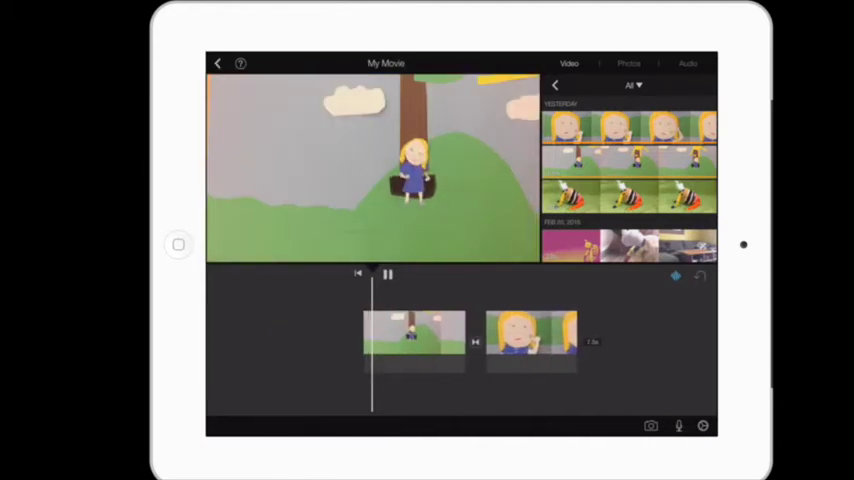
{"action": "left_click", "coordinate": [387, 274]}
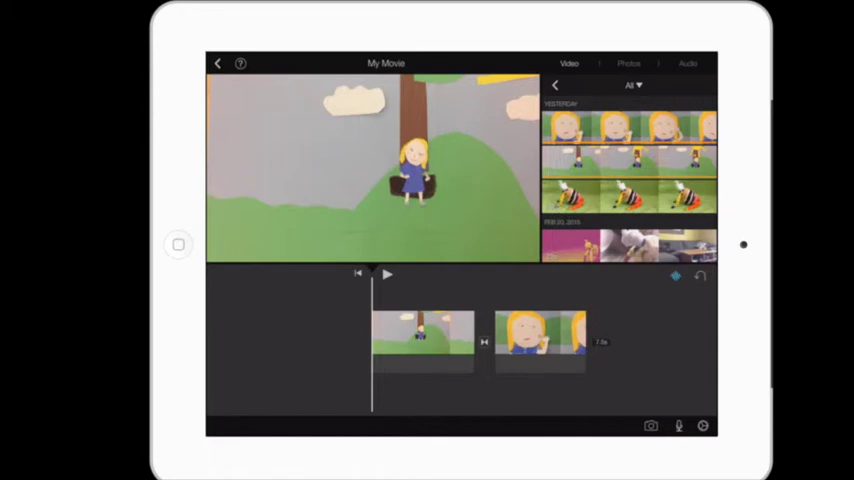
Step: Record a voiceover under the swing clip and accept it as Recording 1
{"action": "left_click", "coordinate": [678, 426]}
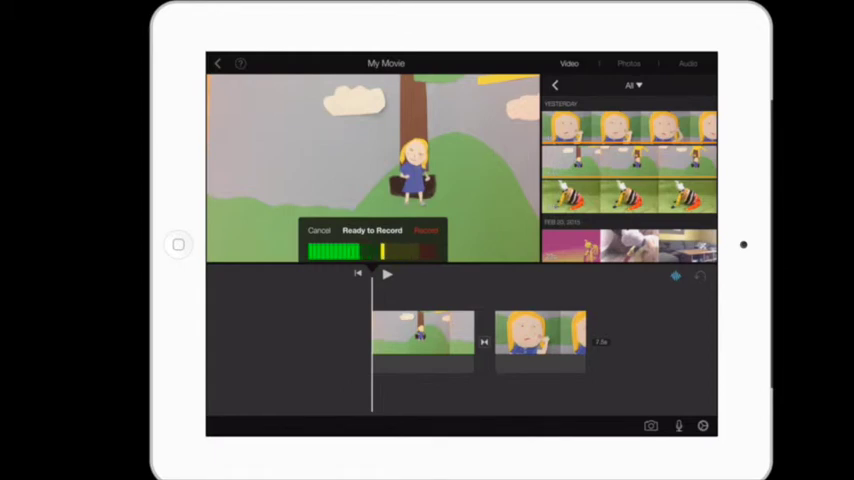
{"action": "left_click", "coordinate": [425, 230]}
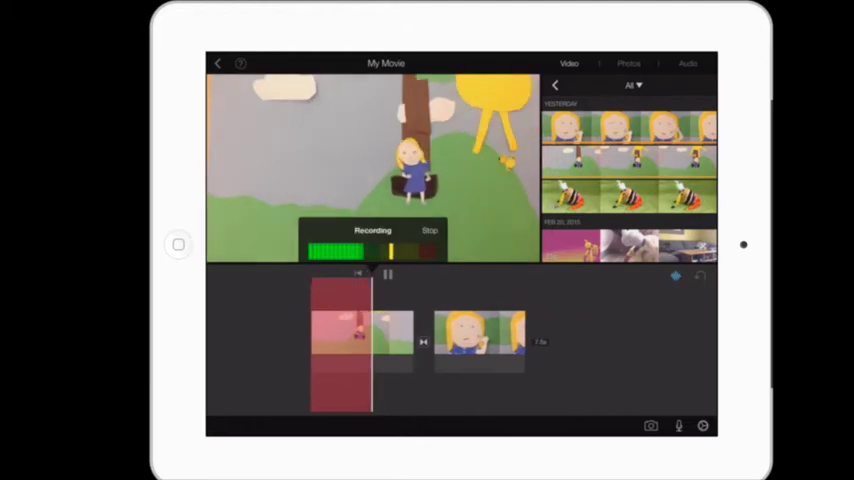
{"action": "left_click", "coordinate": [429, 230]}
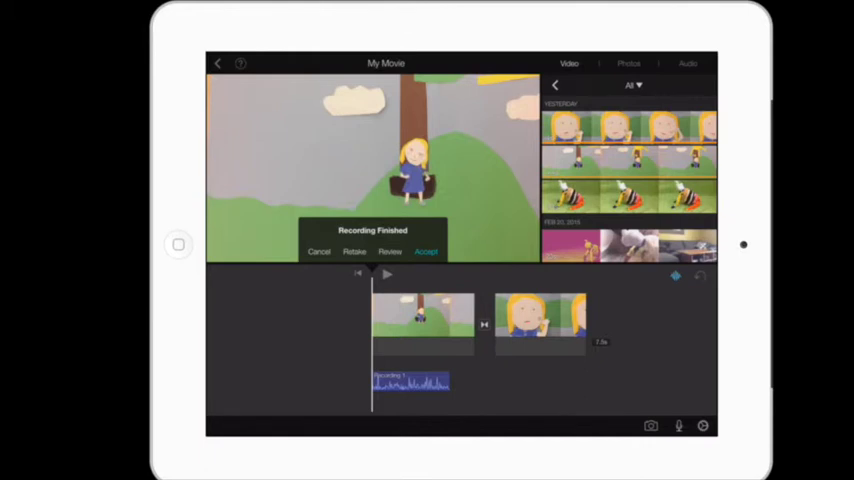
{"action": "left_click", "coordinate": [425, 251]}
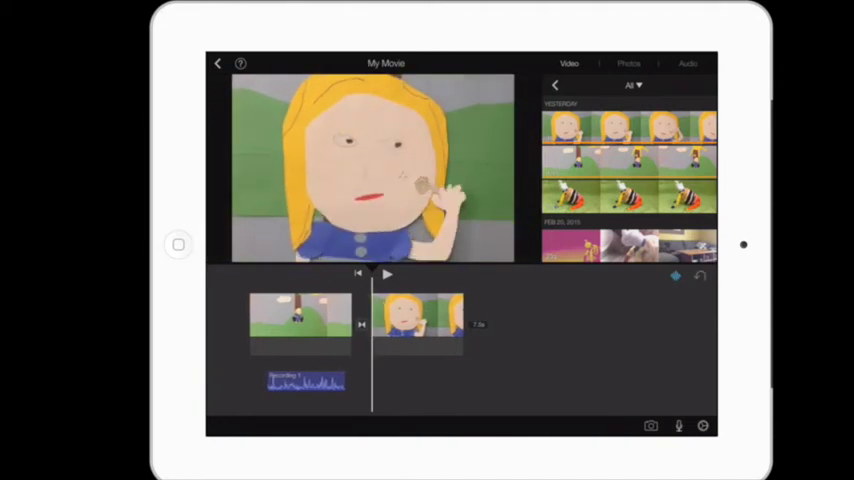
Step: Record Recording 2 as a voiceover beneath the girl's face clip
{"action": "left_click", "coordinate": [678, 426]}
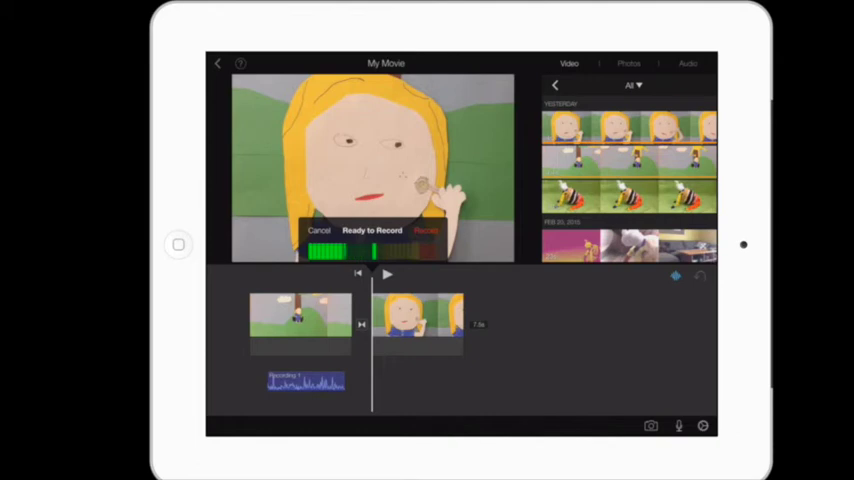
{"action": "left_click", "coordinate": [425, 230]}
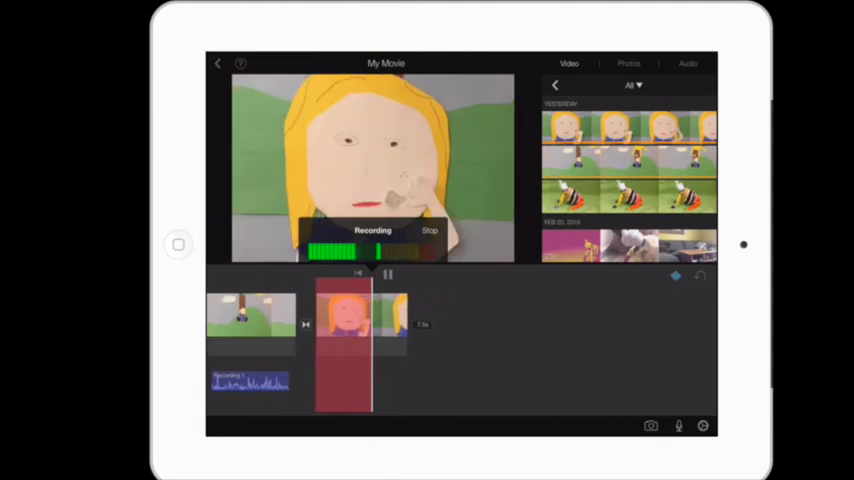
{"action": "left_click", "coordinate": [430, 230]}
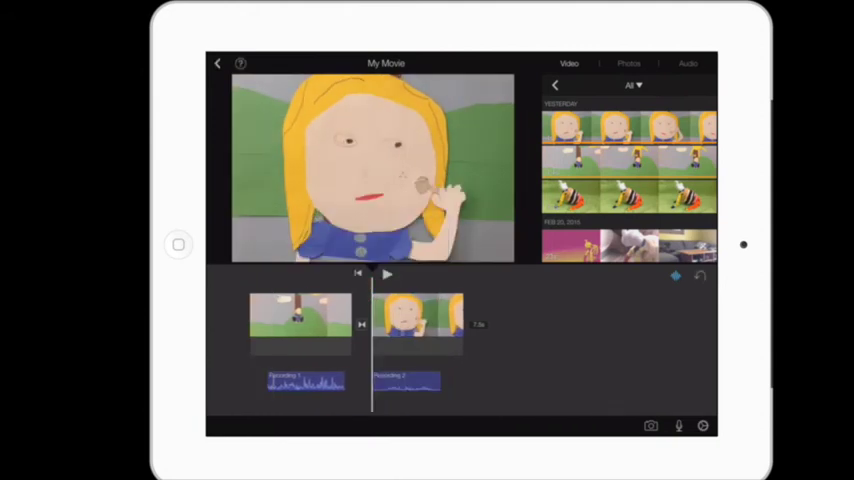
{"action": "left_click", "coordinate": [387, 274]}
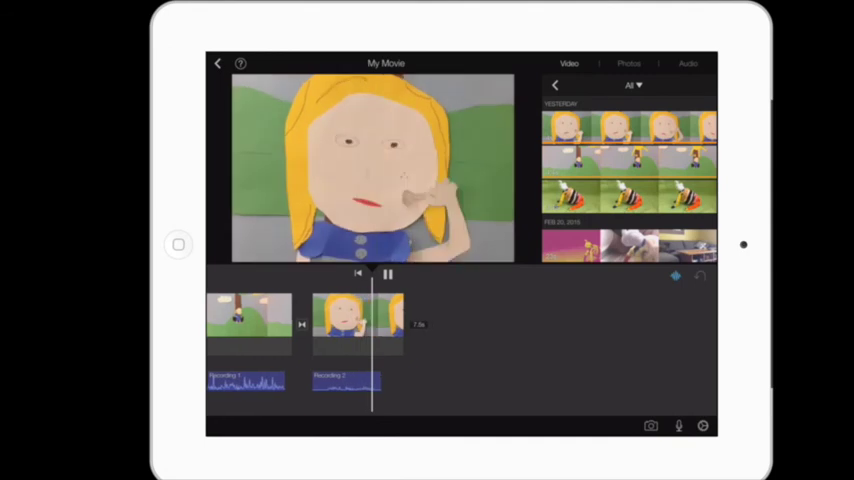
{"action": "left_click", "coordinate": [387, 274]}
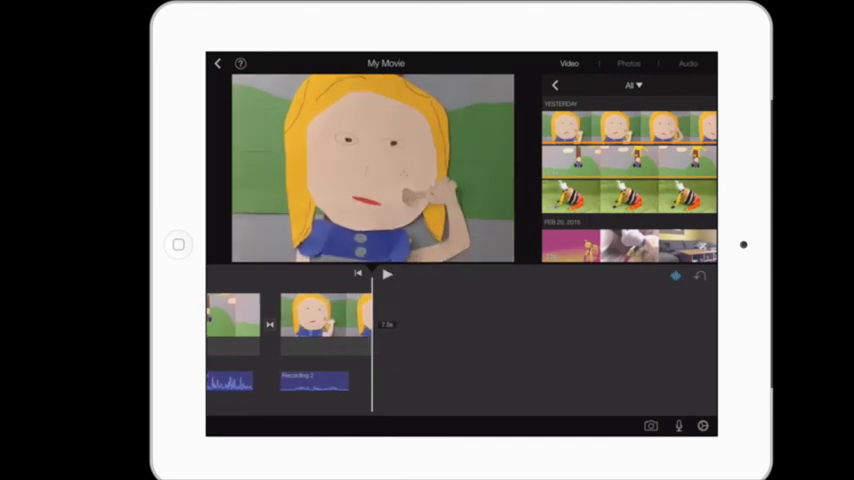